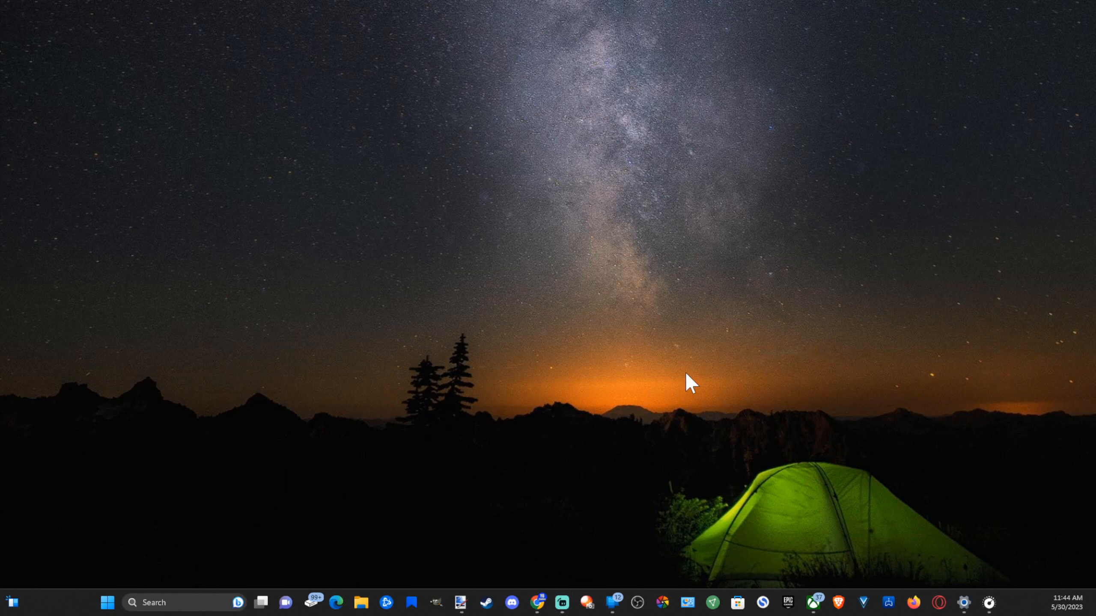
mouse_move(572, 335)
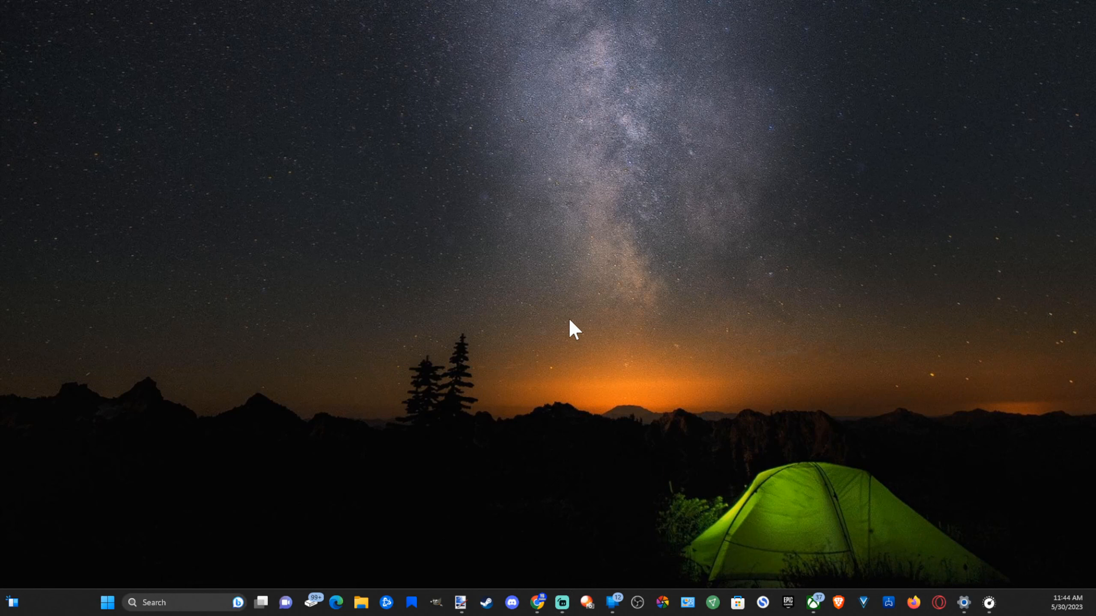
mouse_move(456, 255)
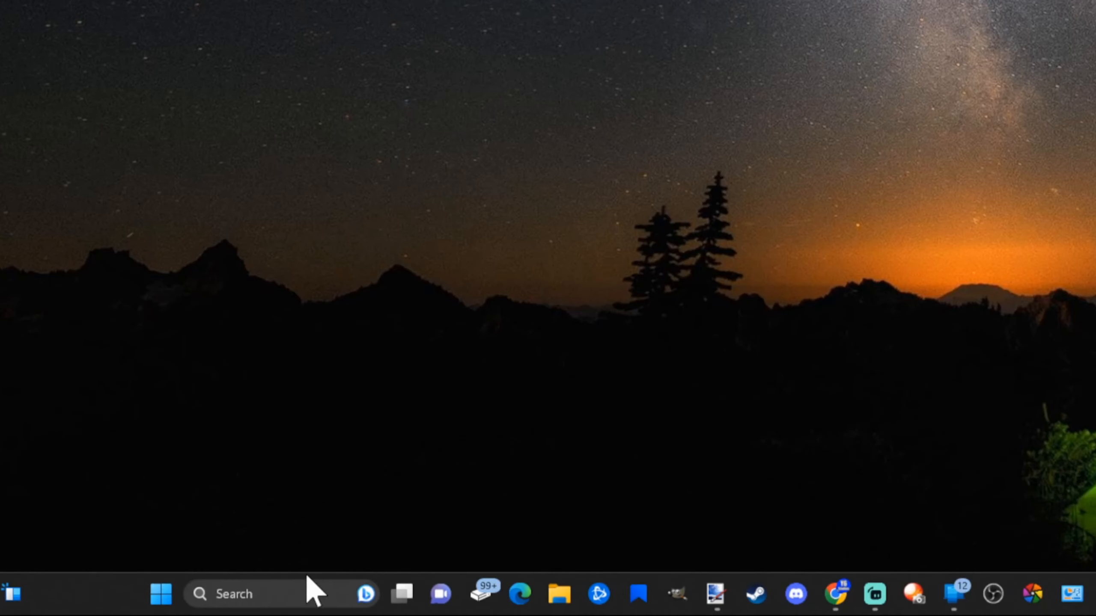
Step: Pick the Windows (C:) drive for Disk Cleanup and scan it, showing 191 MB to gain
type("display settings")
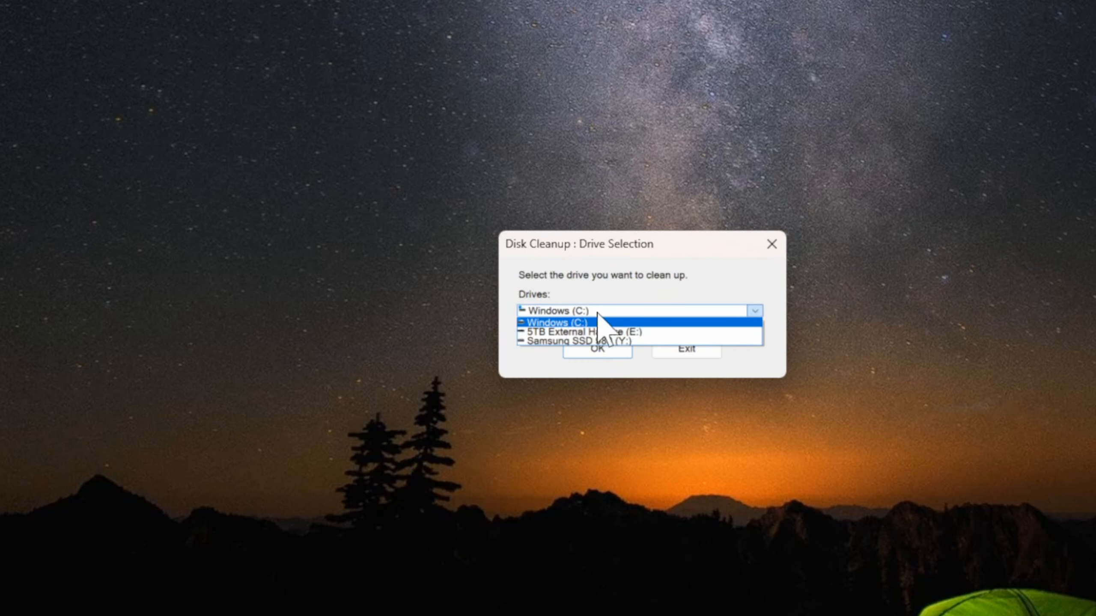
left_click(566, 322)
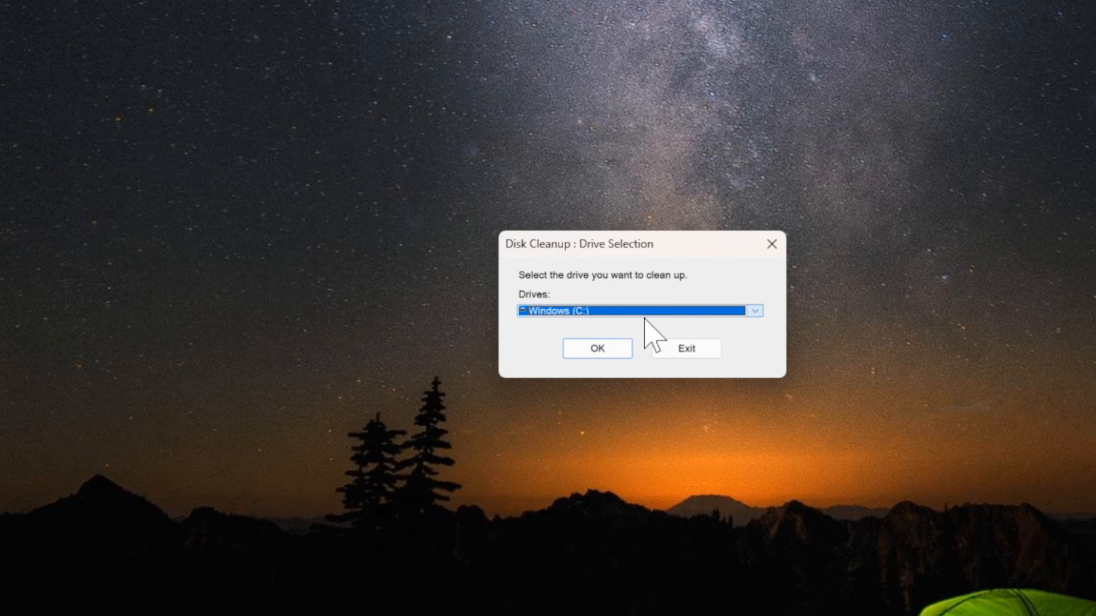
left_click(597, 348)
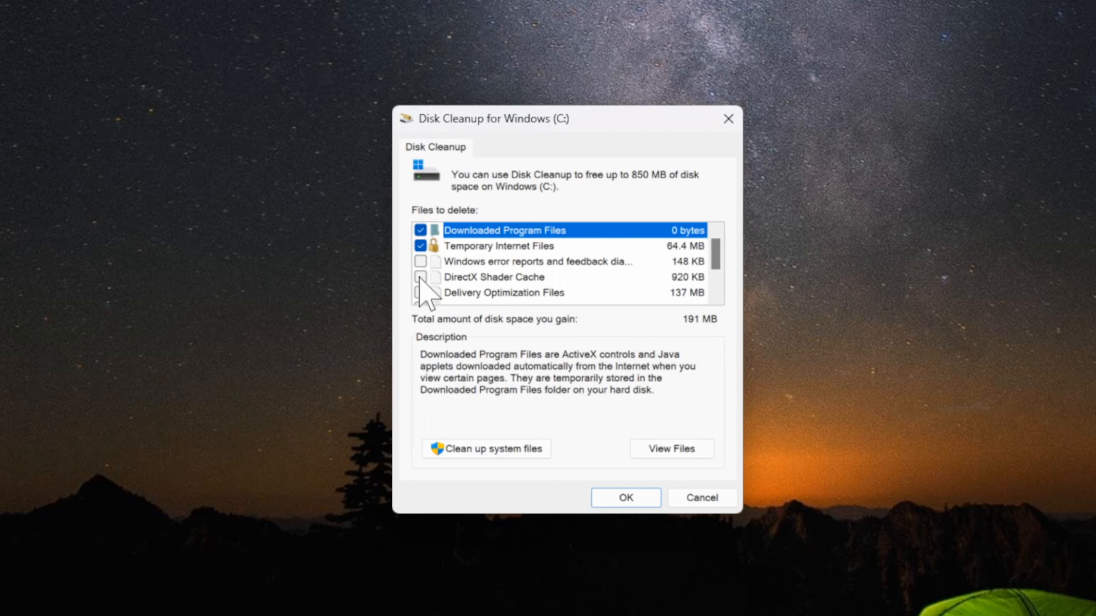
Step: Tick DirectX Shader Cache and rerun the cleanup to include system files
left_click(420, 277)
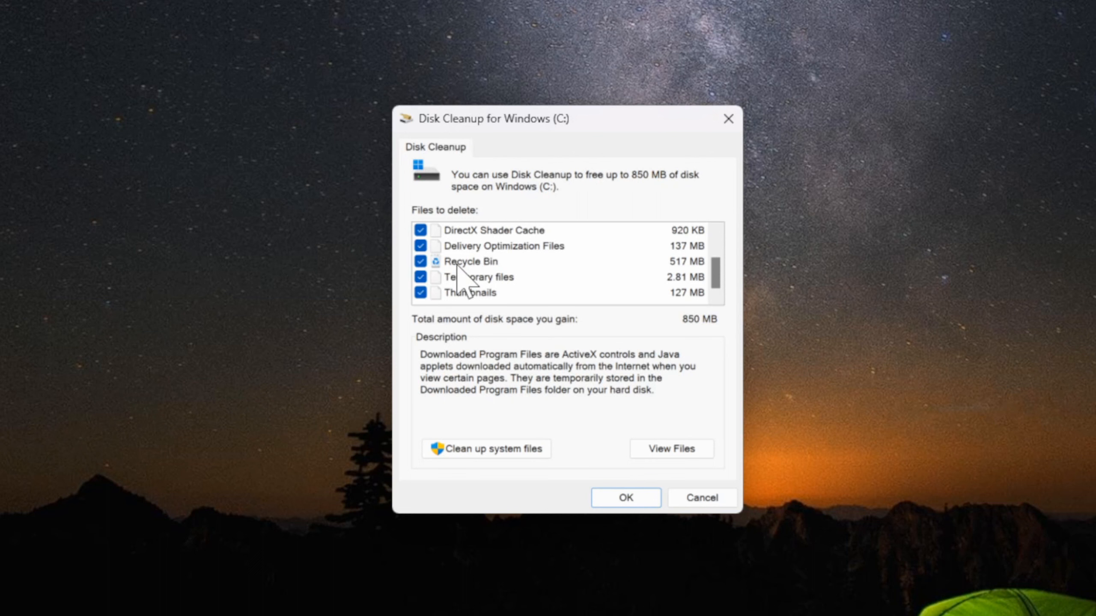
mouse_move(530, 296)
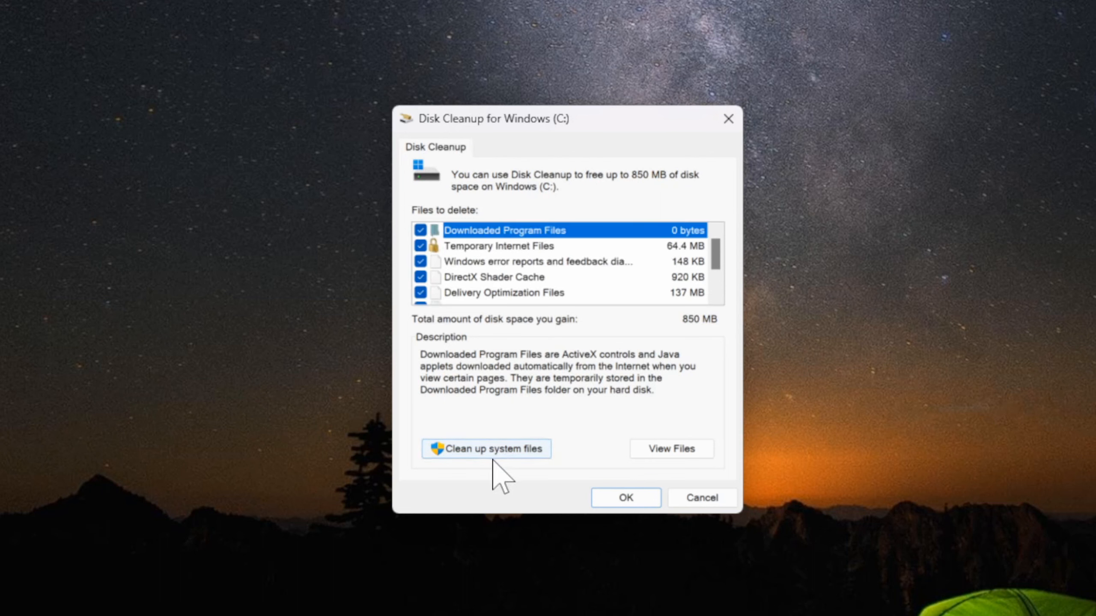
left_click(486, 449)
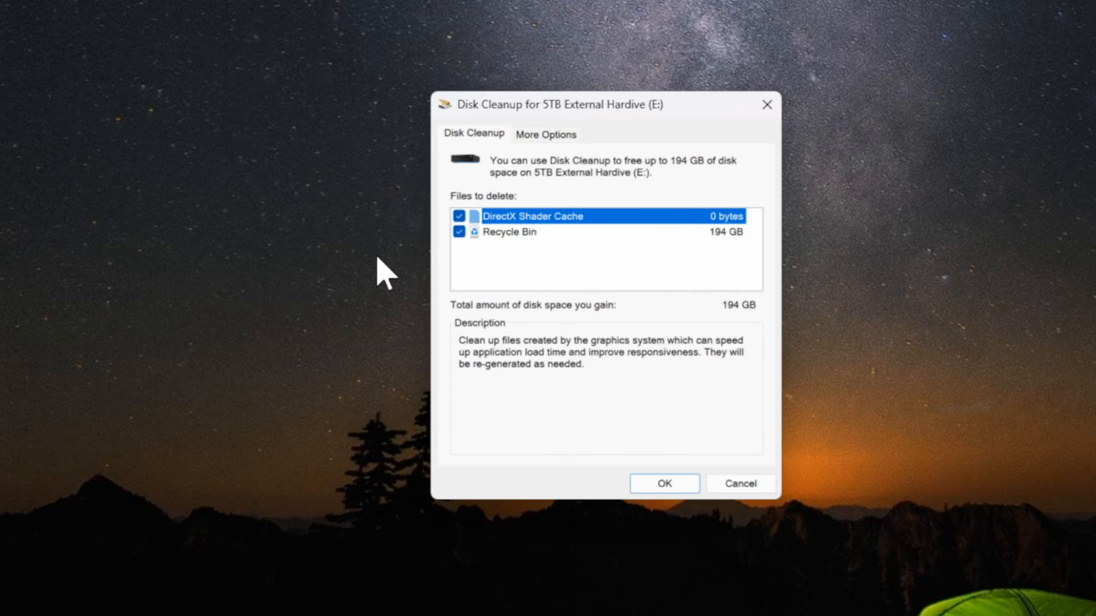
Step: Permanently delete the checked DirectX Shader Cache and Recycle Bin files on drive E:
left_click(665, 483)
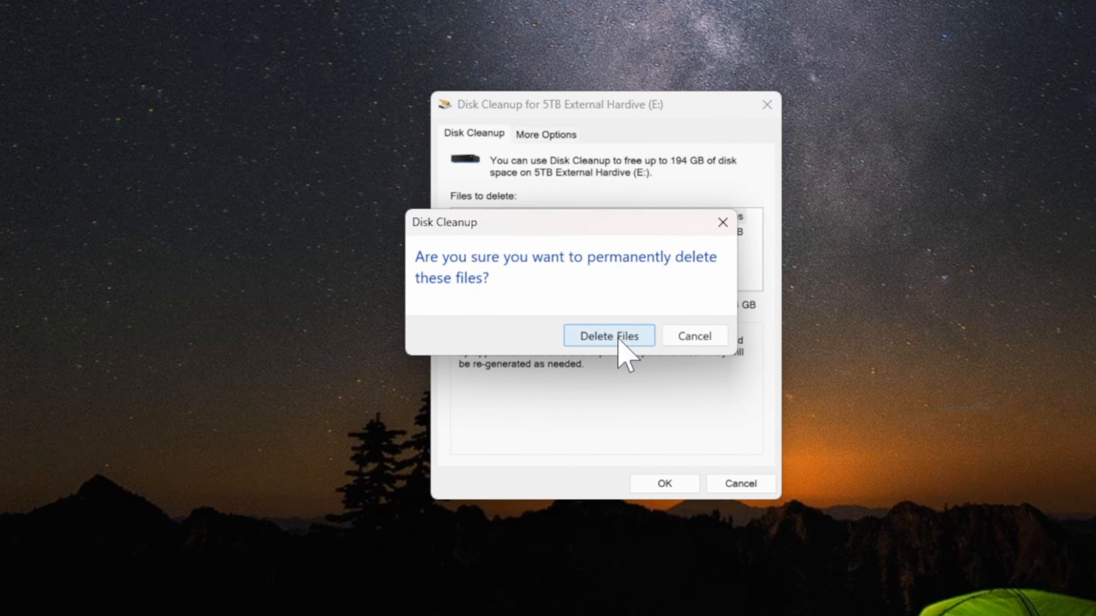
left_click(609, 335)
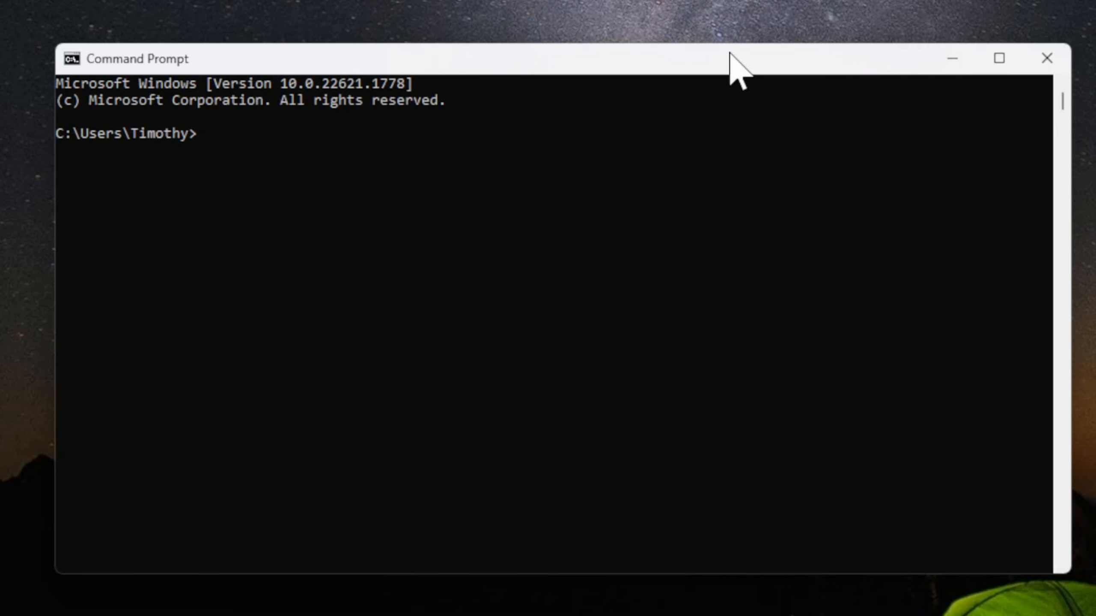
Step: Run ipconfig /flushdns to clear the DNS resolver cache
type("ipco")
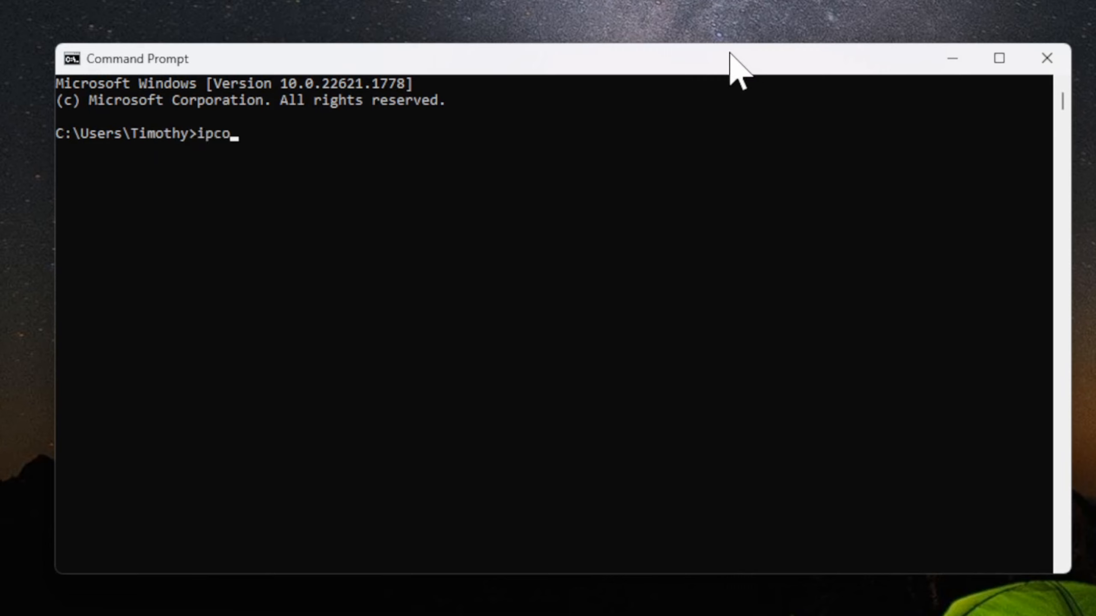
type("nfig /fl")
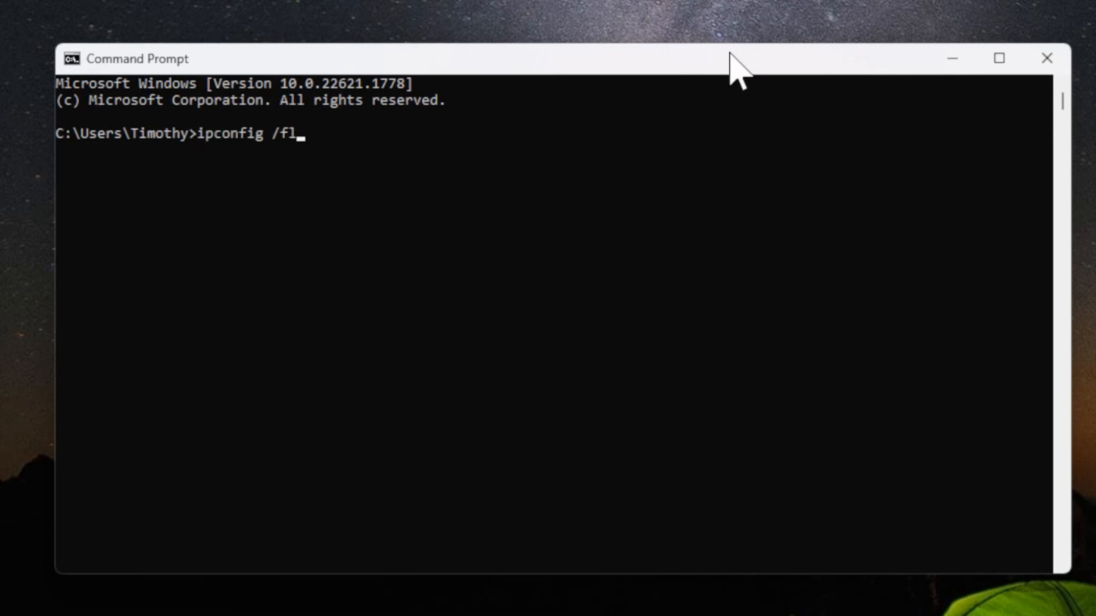
key("Enter")
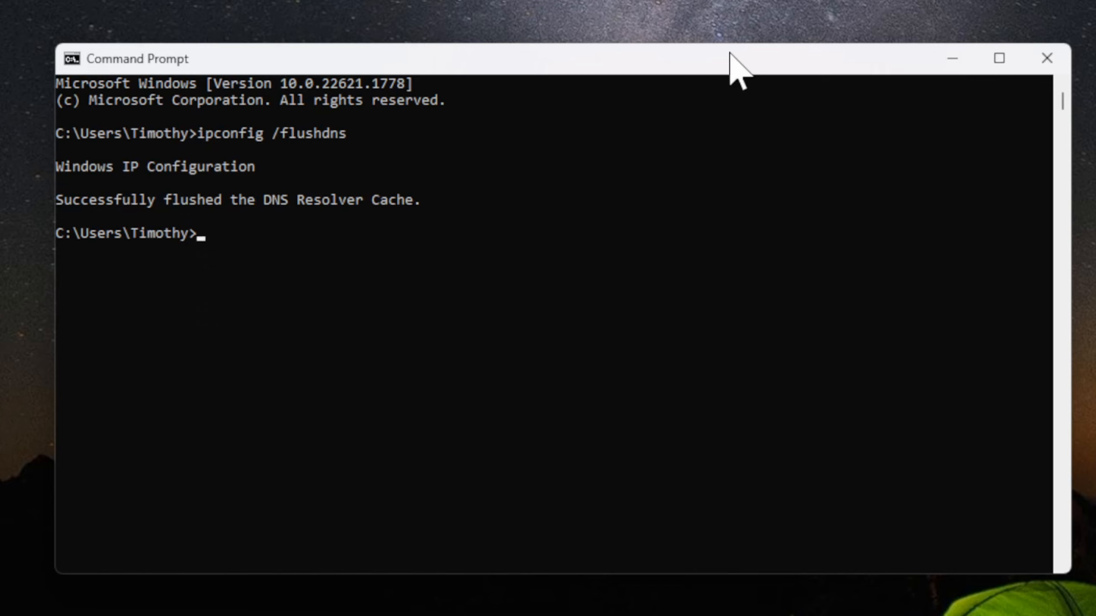